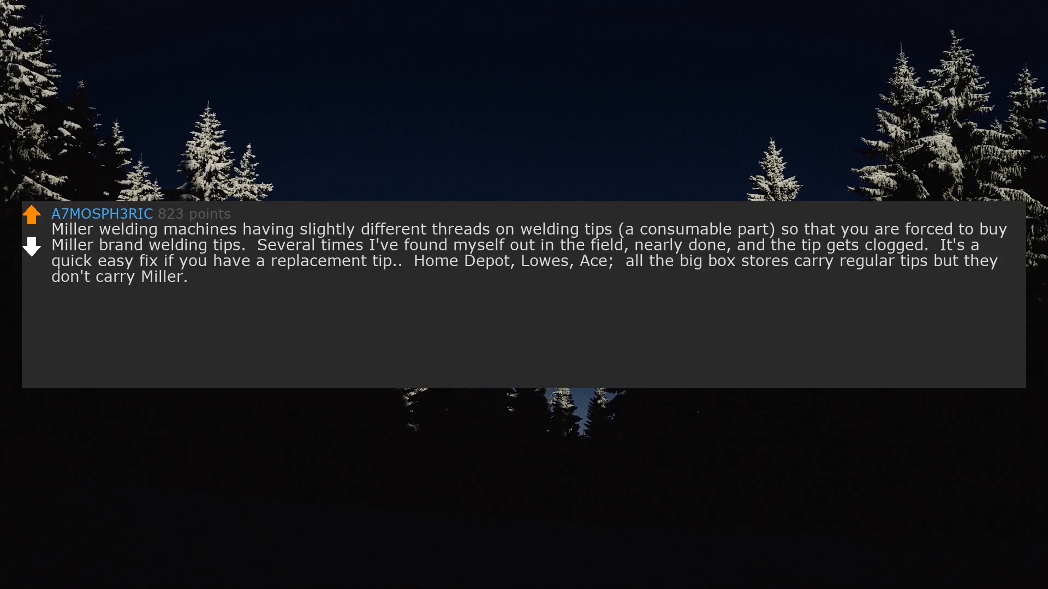
text(I have to drive to a specialty welding store to get the Miller tip.)
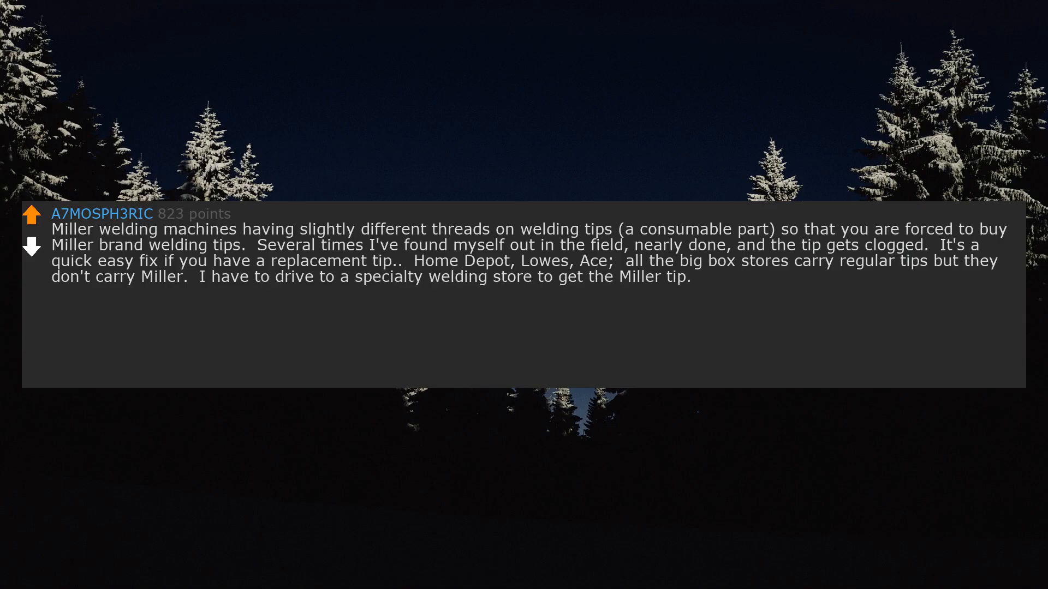
text(Because I live in a big city, and)
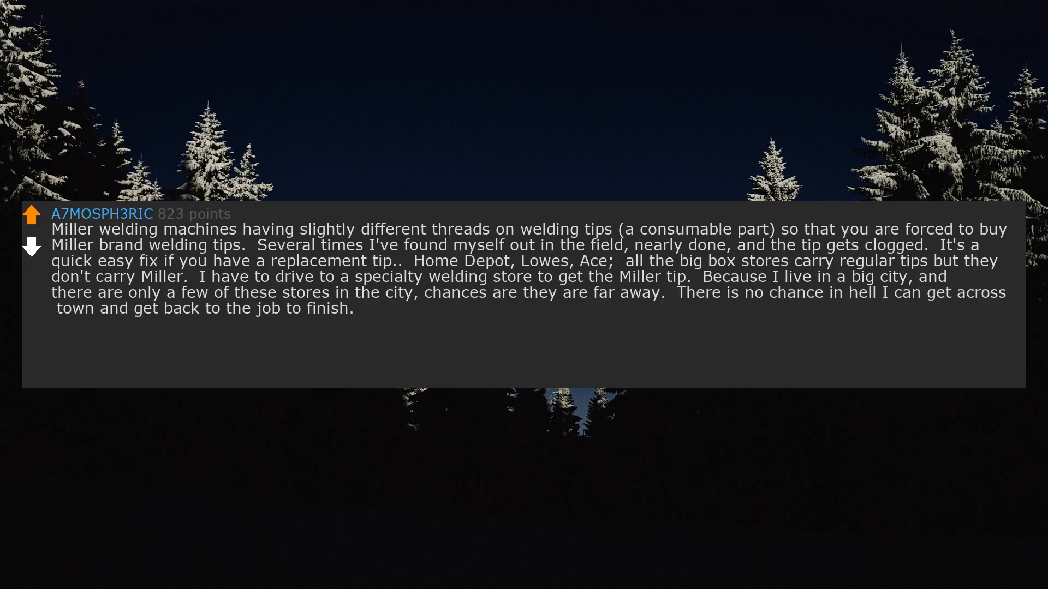
text(My day is done.)
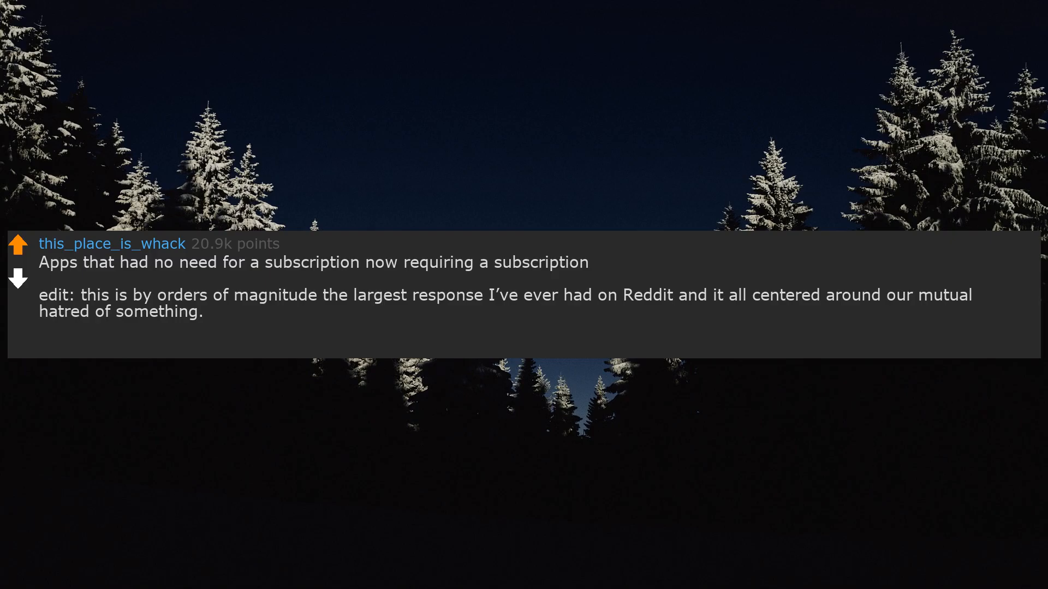
text(So blessed.)
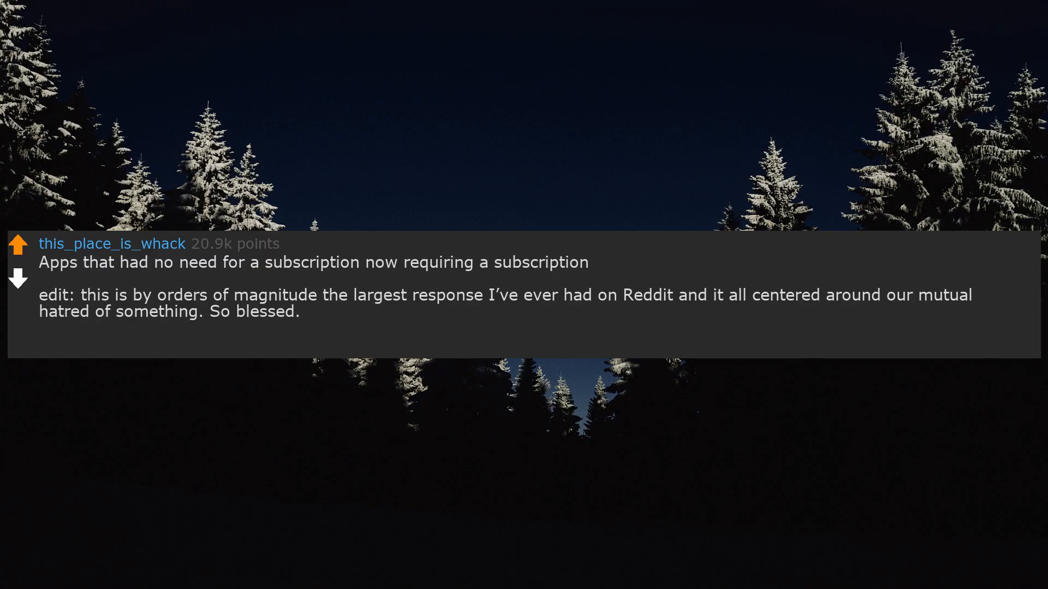
text(Thank you for the rewards,)
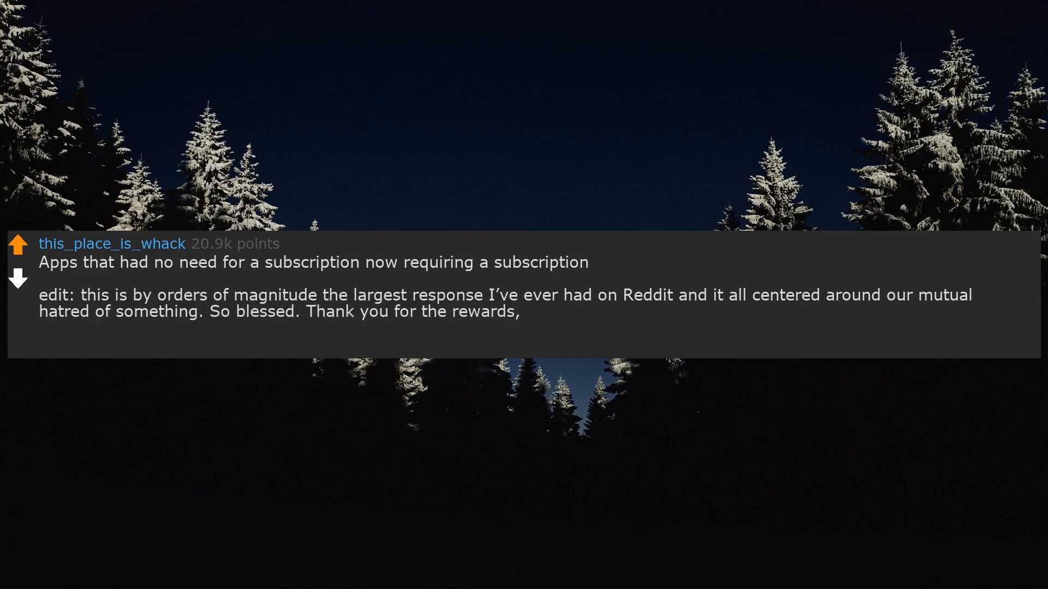
text(I need them to buy insulin; I'm not diabetic I just like the taste.)
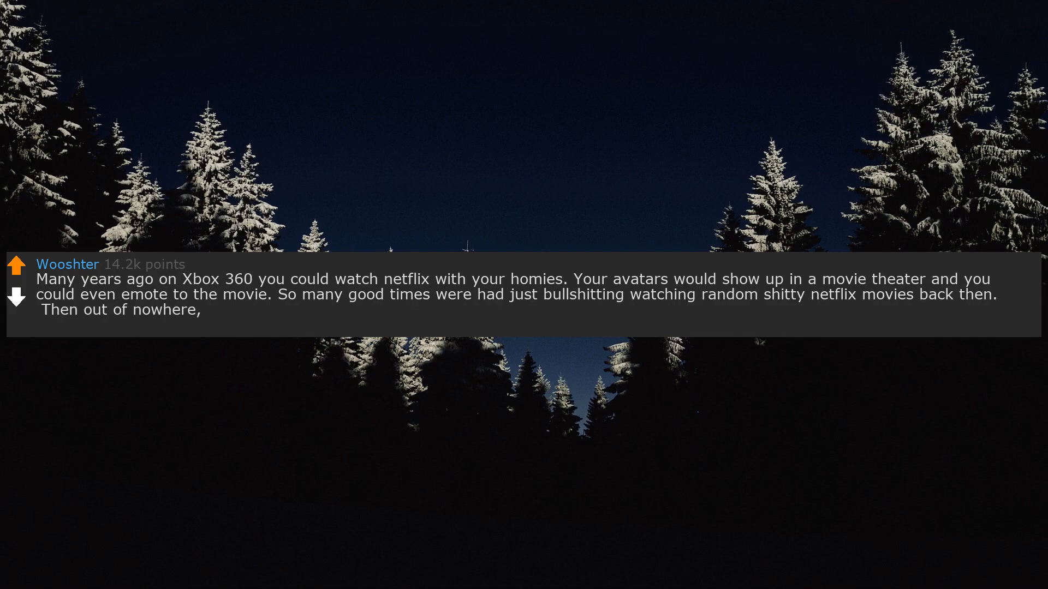
text(they just took it away :( I still get sad thiniking about it)
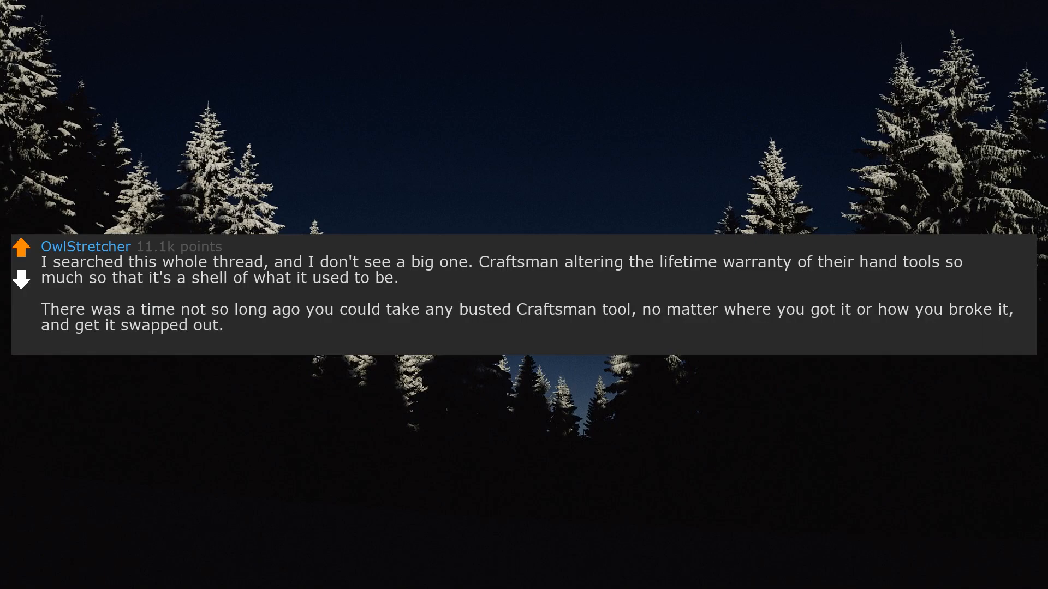
text(It truly was a tool for life.)
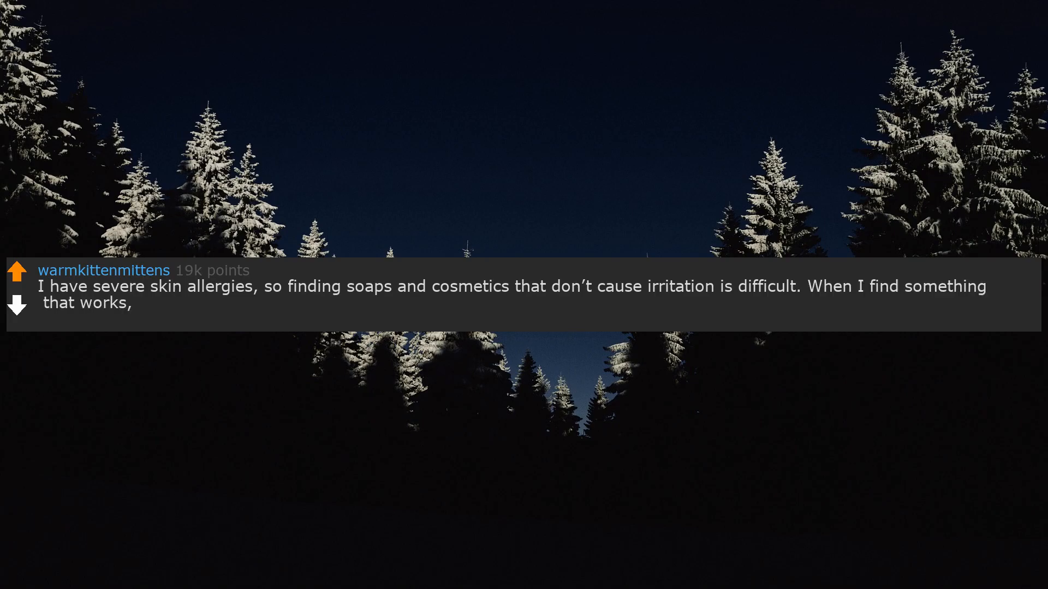
text(the worst thing ever is seeing, "New & Improved Formula" stamped on the bottle.)
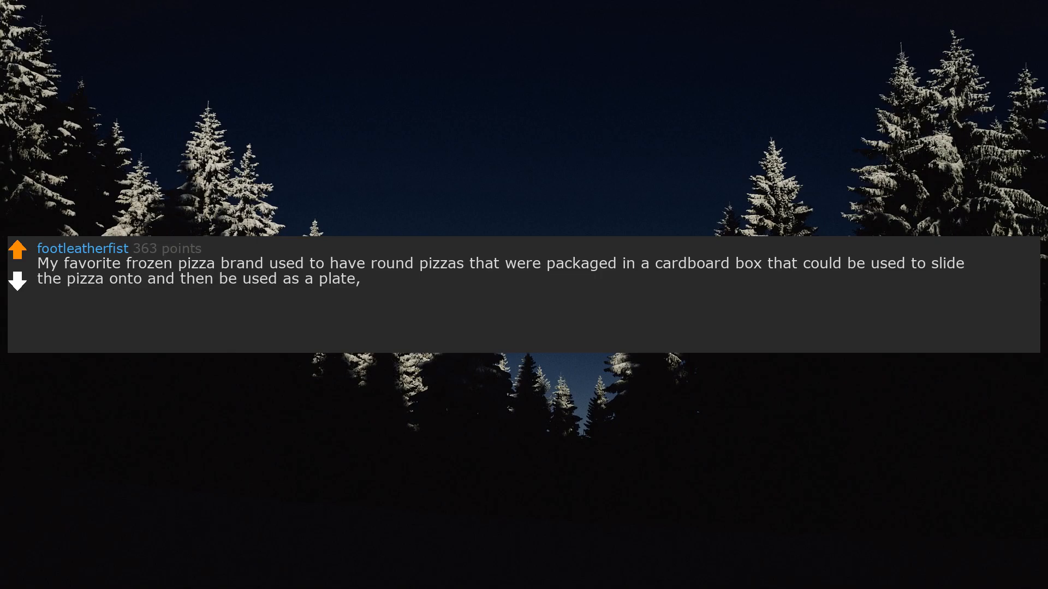
text(no fuss,)
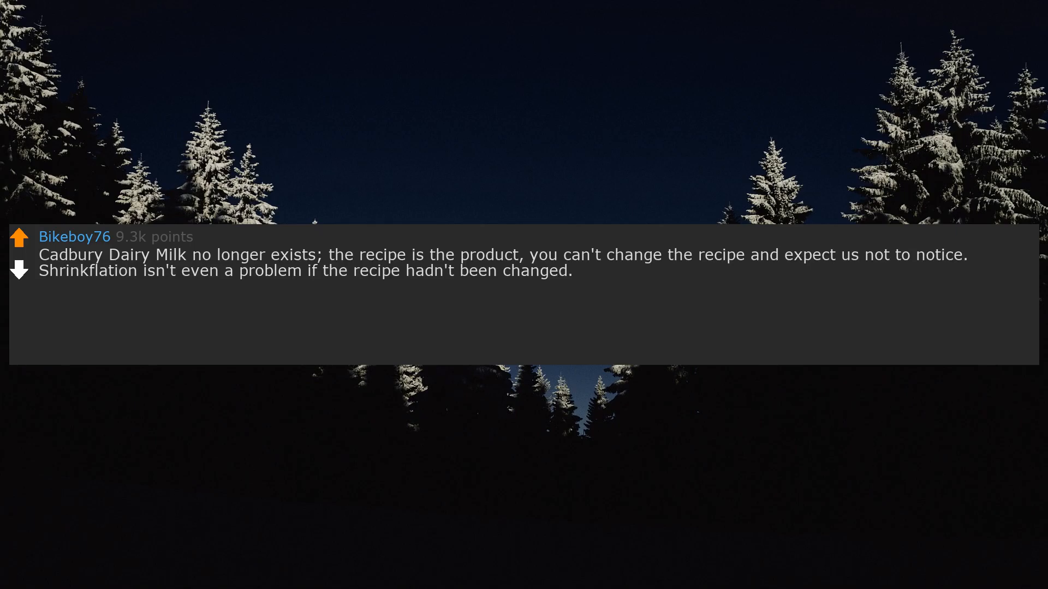
text(CDM is supposed to have a slight crumble,)
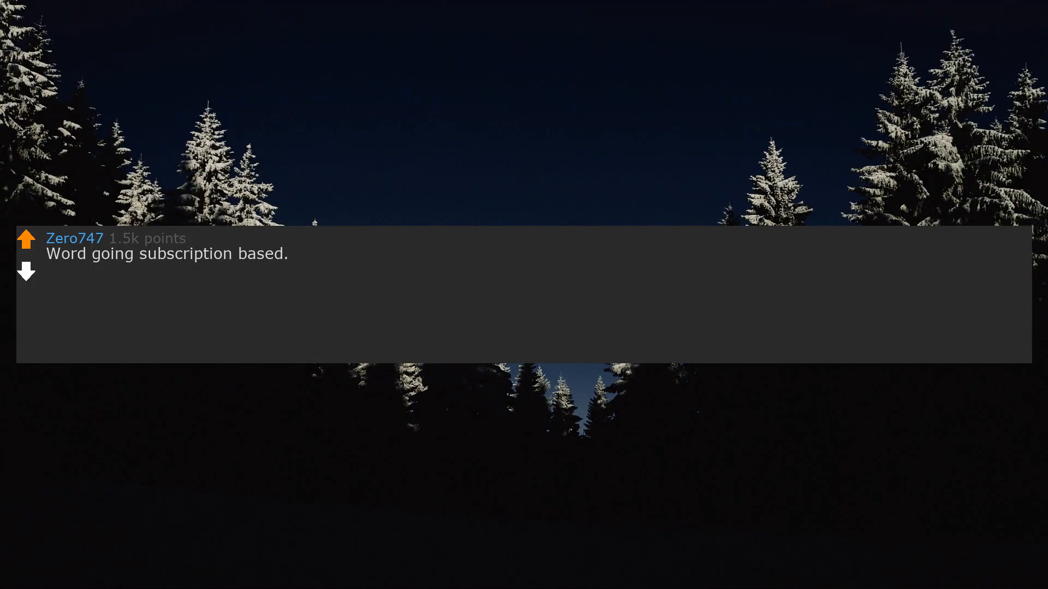
text(I don't care about the latest and greatest features,)
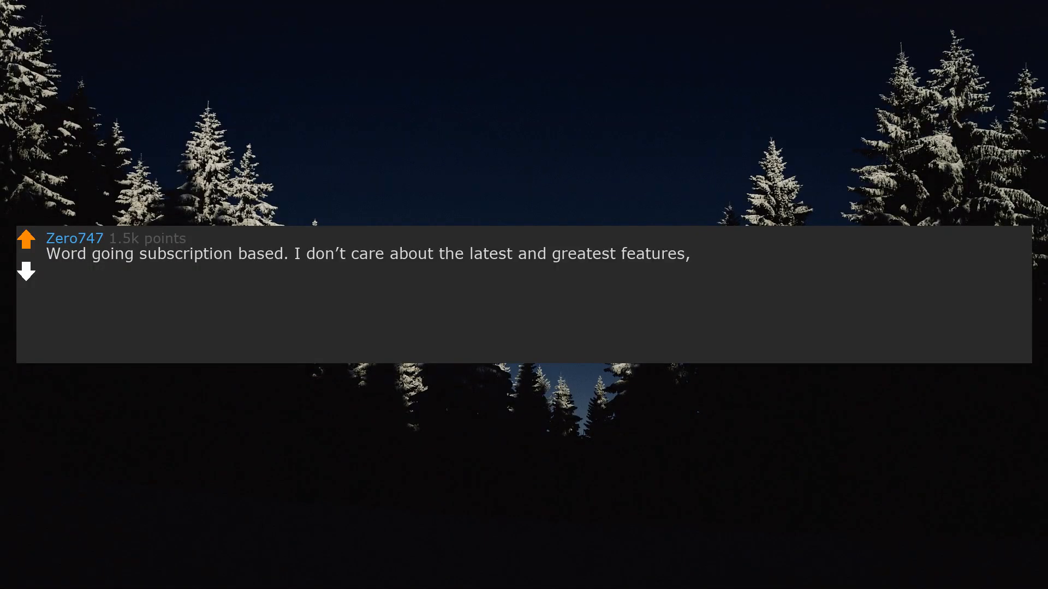
text(I just want a word processor.)
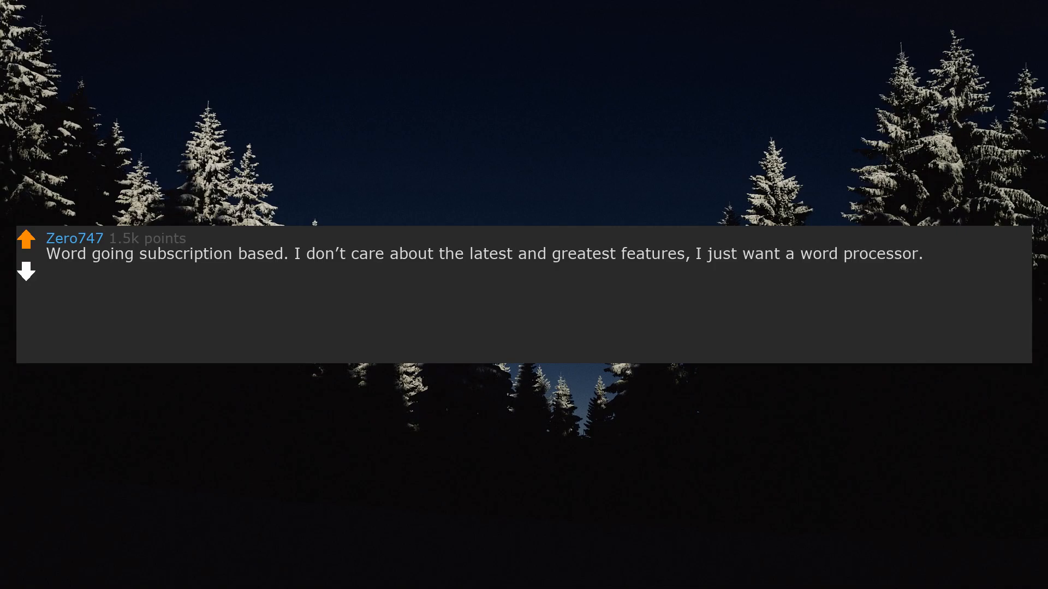
text(I've got it via a family sharing thing, but it seems to forget yearly and nags me to pay)
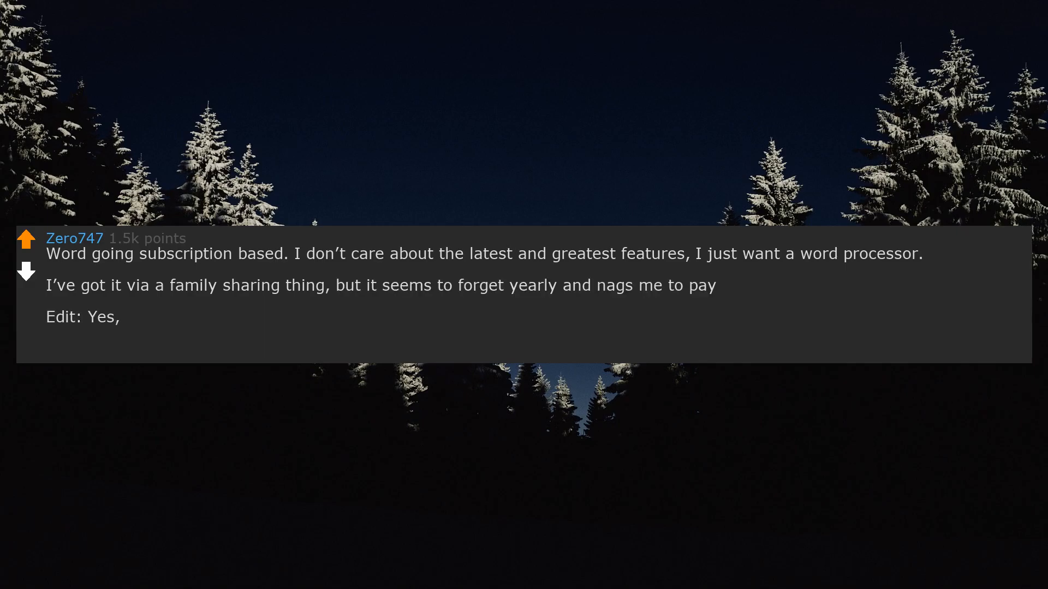
text(I'm aware of alternatives,)
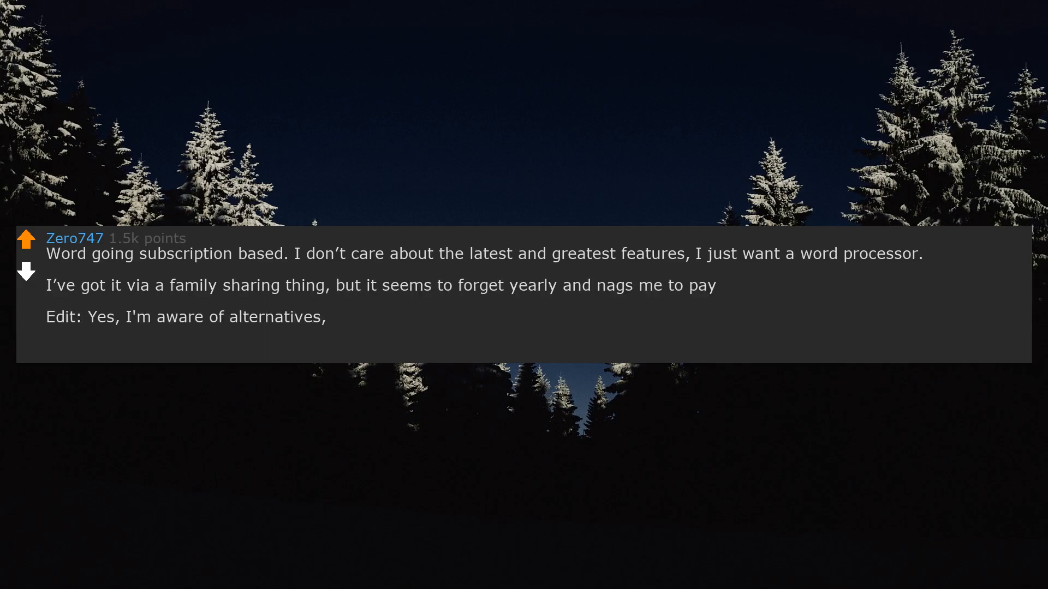
text(I mostly use google docs,)
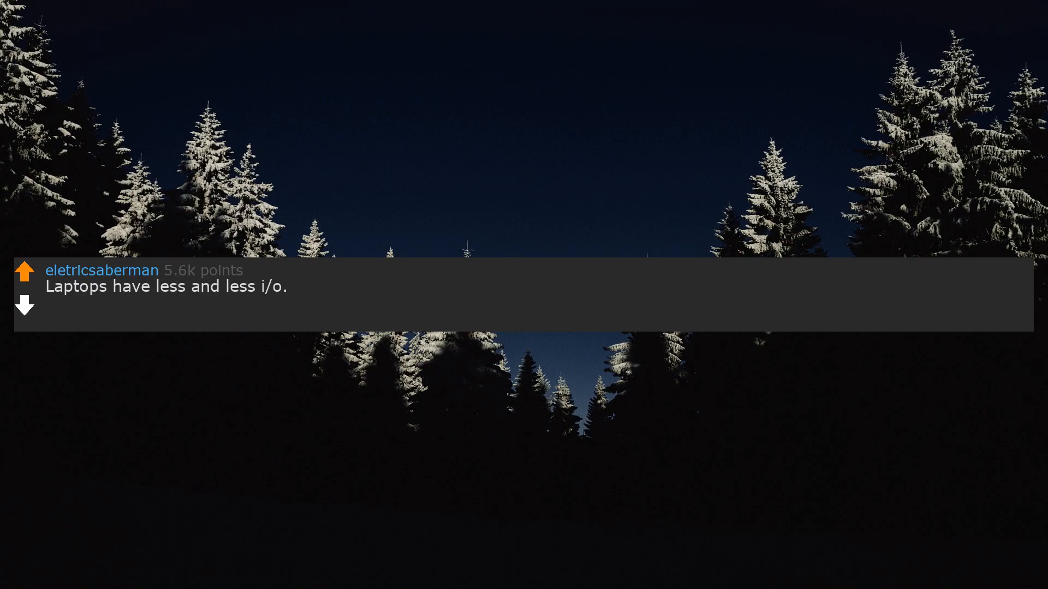
text(Ik it's being replaced with docks,)
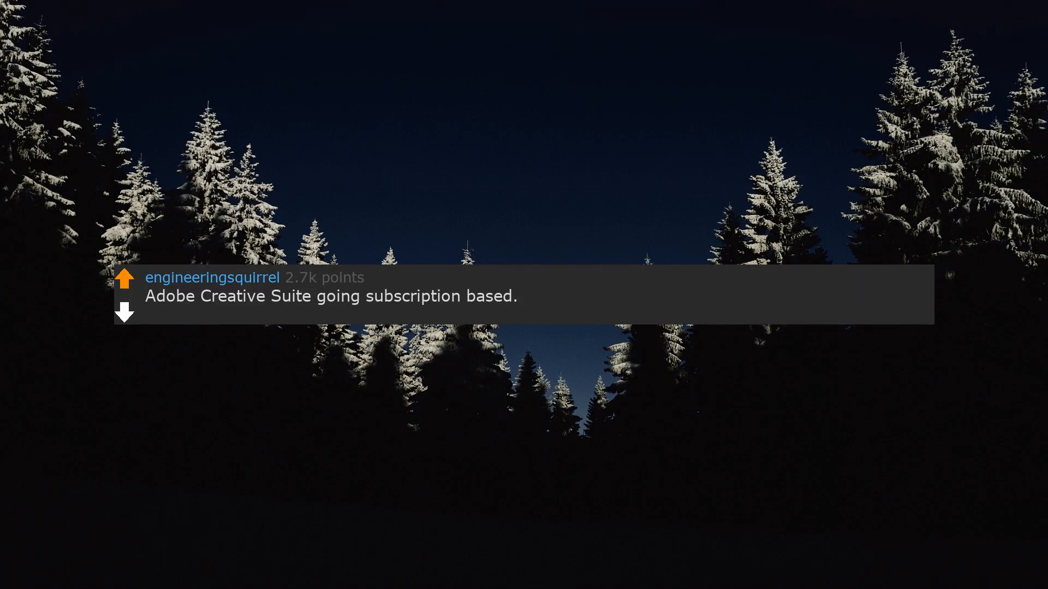
text(f*** you,)
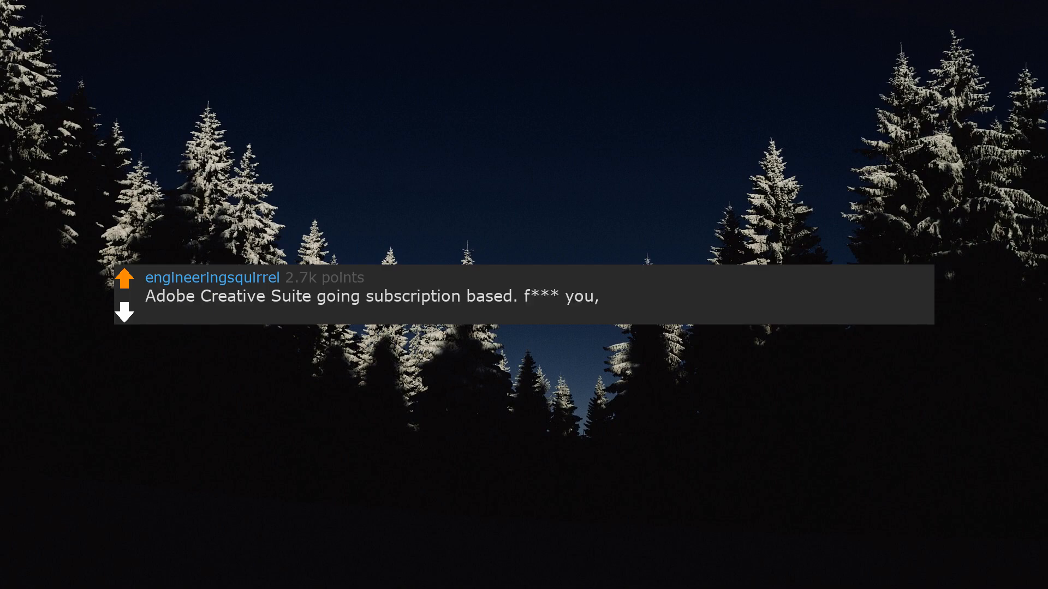
text(I'm not paying for this every month.)
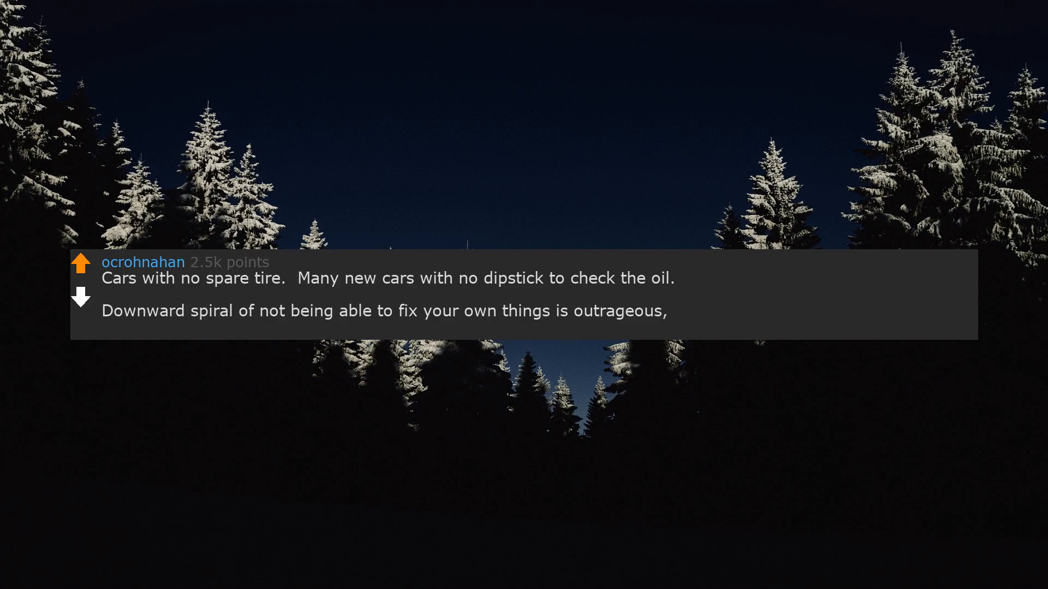
text(but people keep buying this shit.)
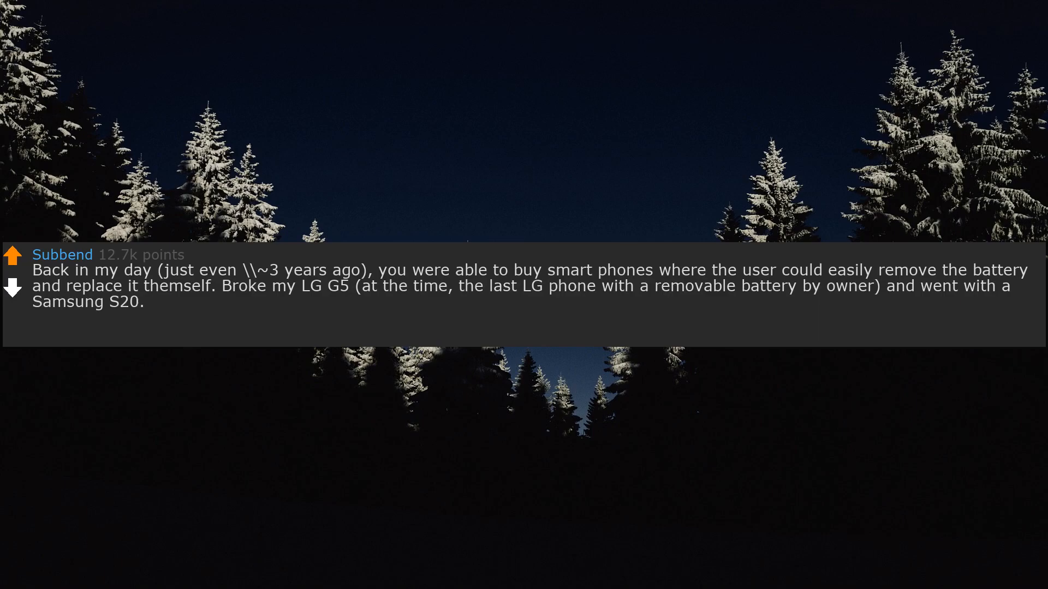
text(That LG lasted me 3.)
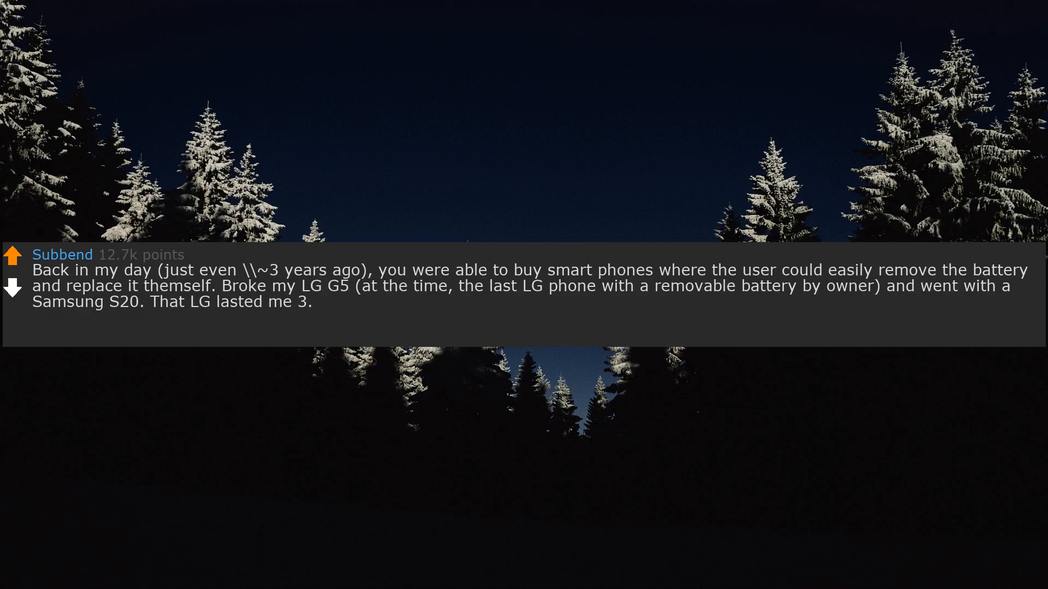
text(.5 years until I dropped it and broke its screen.)
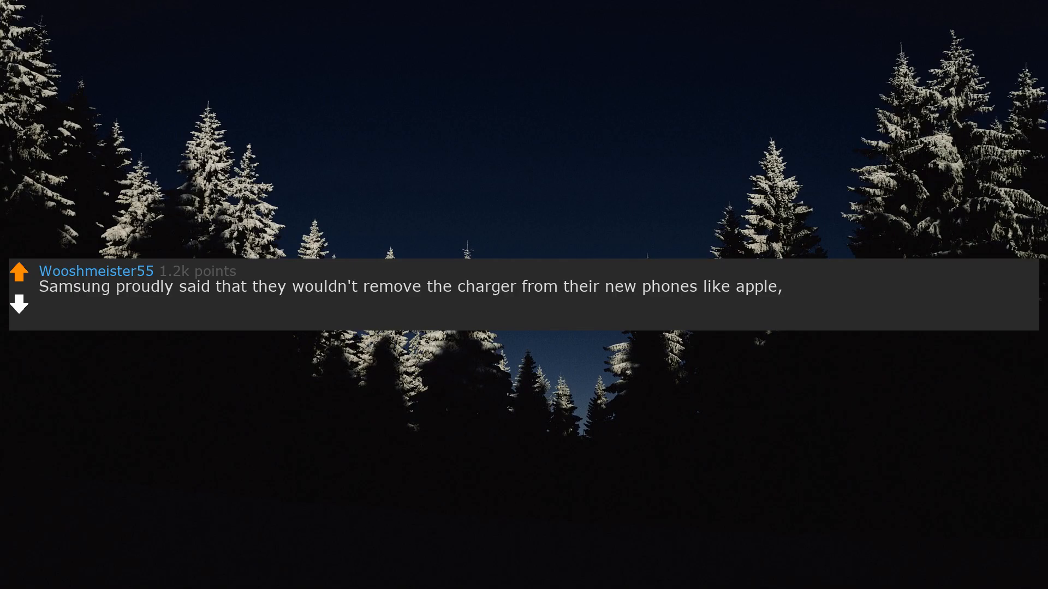
text(and they did just that with the s21 apparantly)
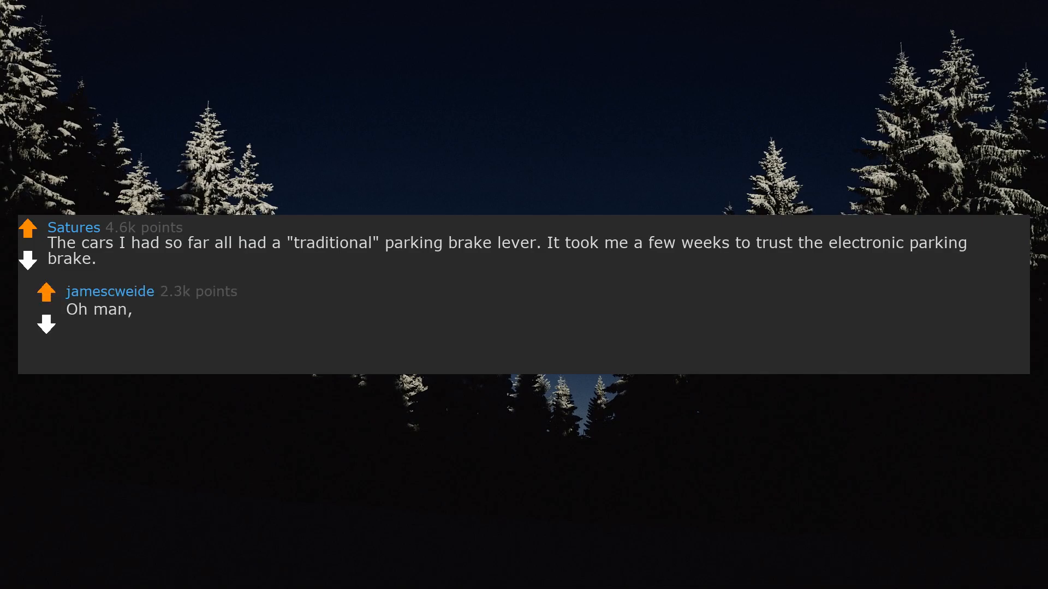
text(I hate these electronic parking brakes! I actually had one fail on me, but in the opposite way. I was parked and)
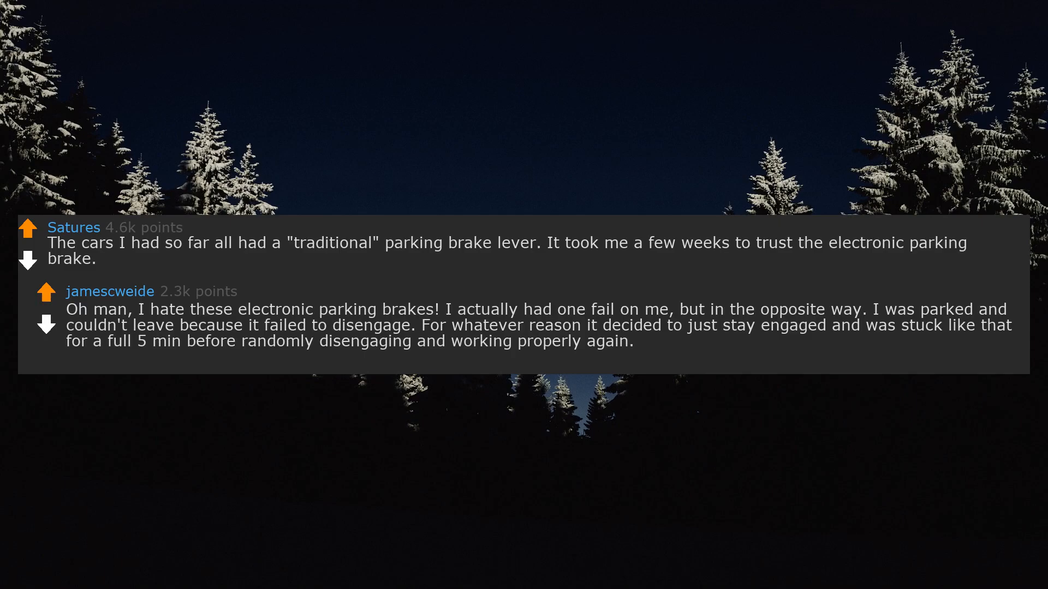
text(Made me late lol)
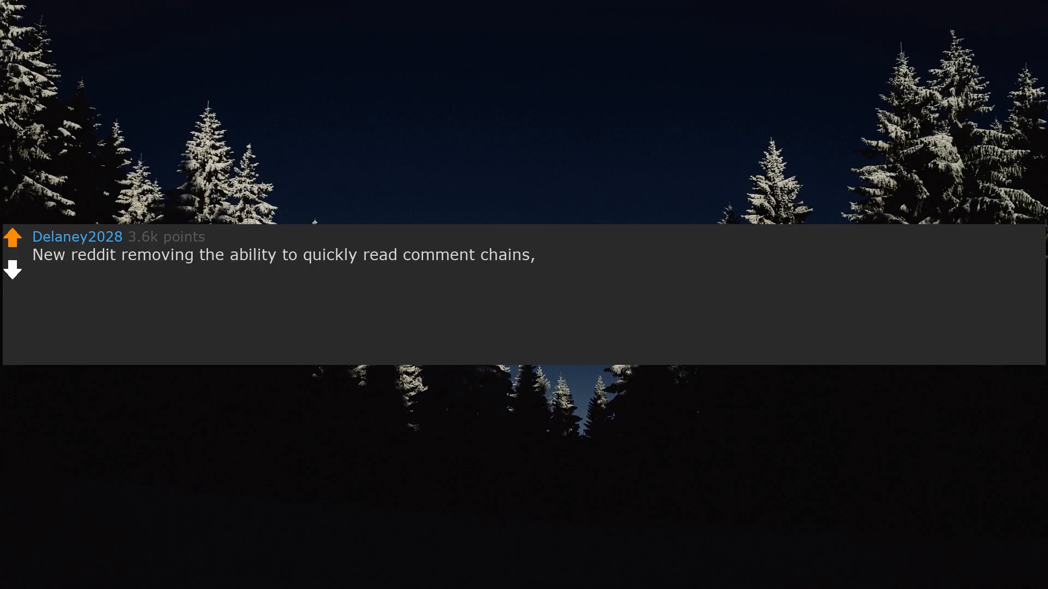
text(finding the permalink,)
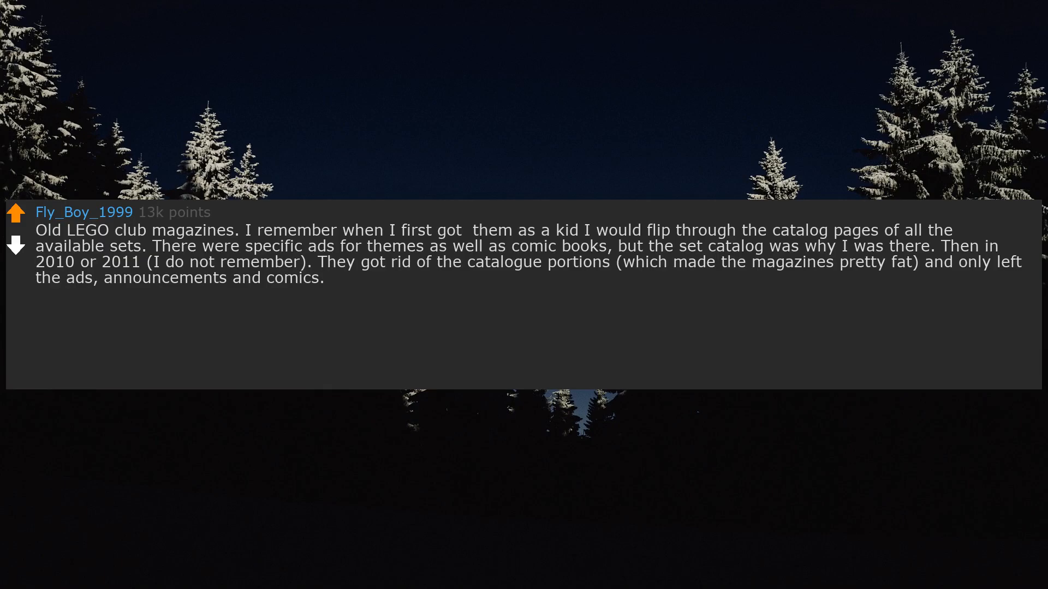
text(I liked flipping through the pages and seeing all the sets and prices.)
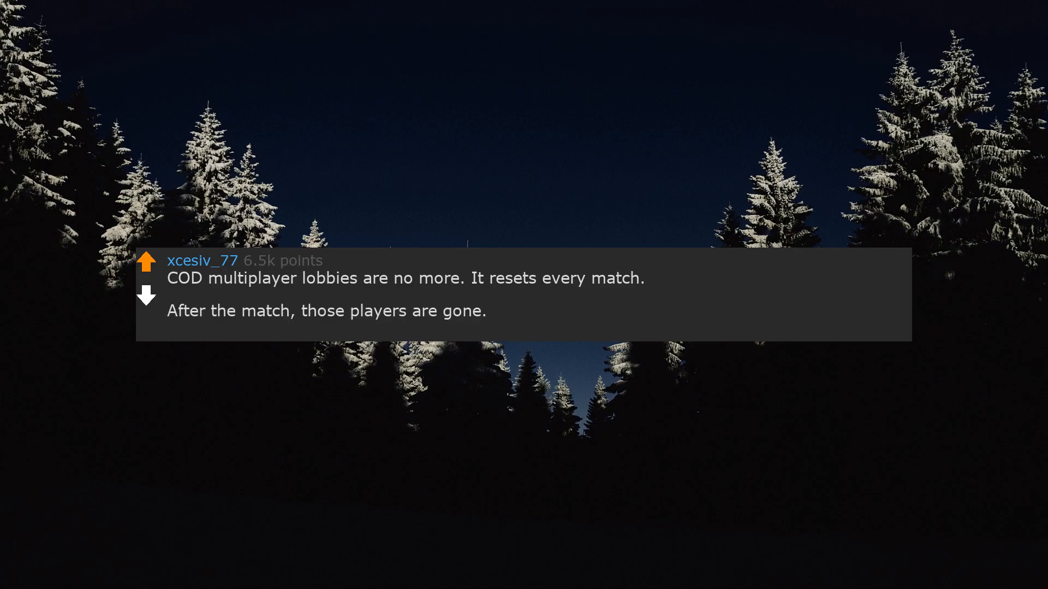
text(The better graphics aren't worth what we lost.)
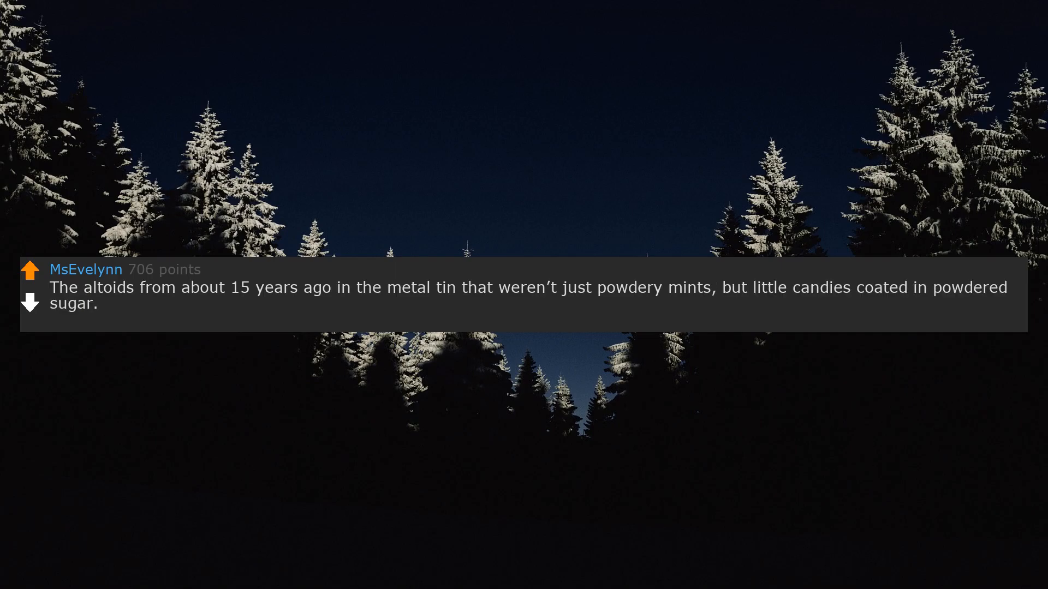
text(I realized one day I never saw them anywhere anymore and haven't been the same since)
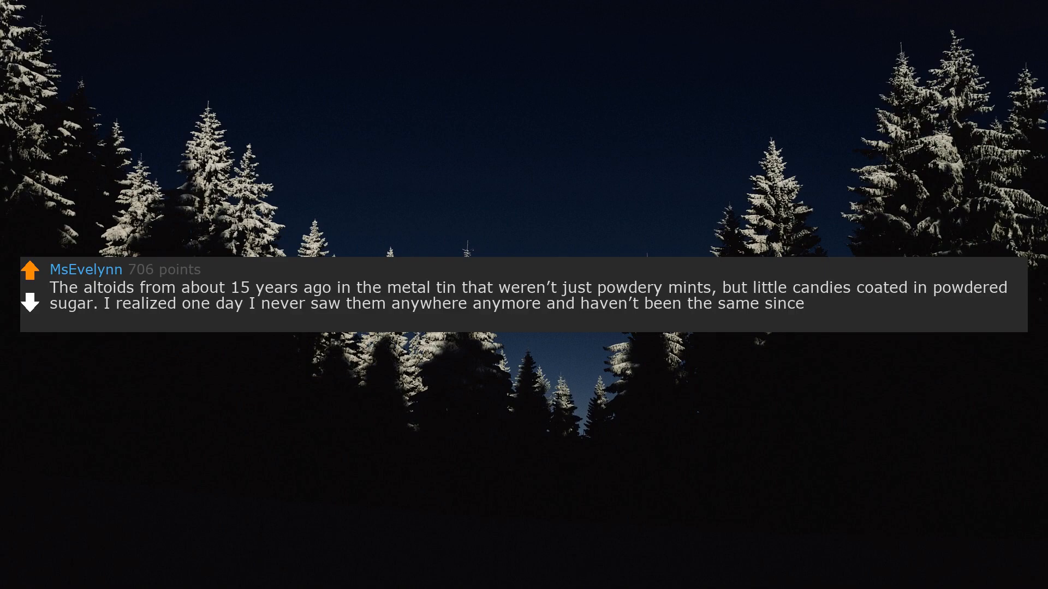